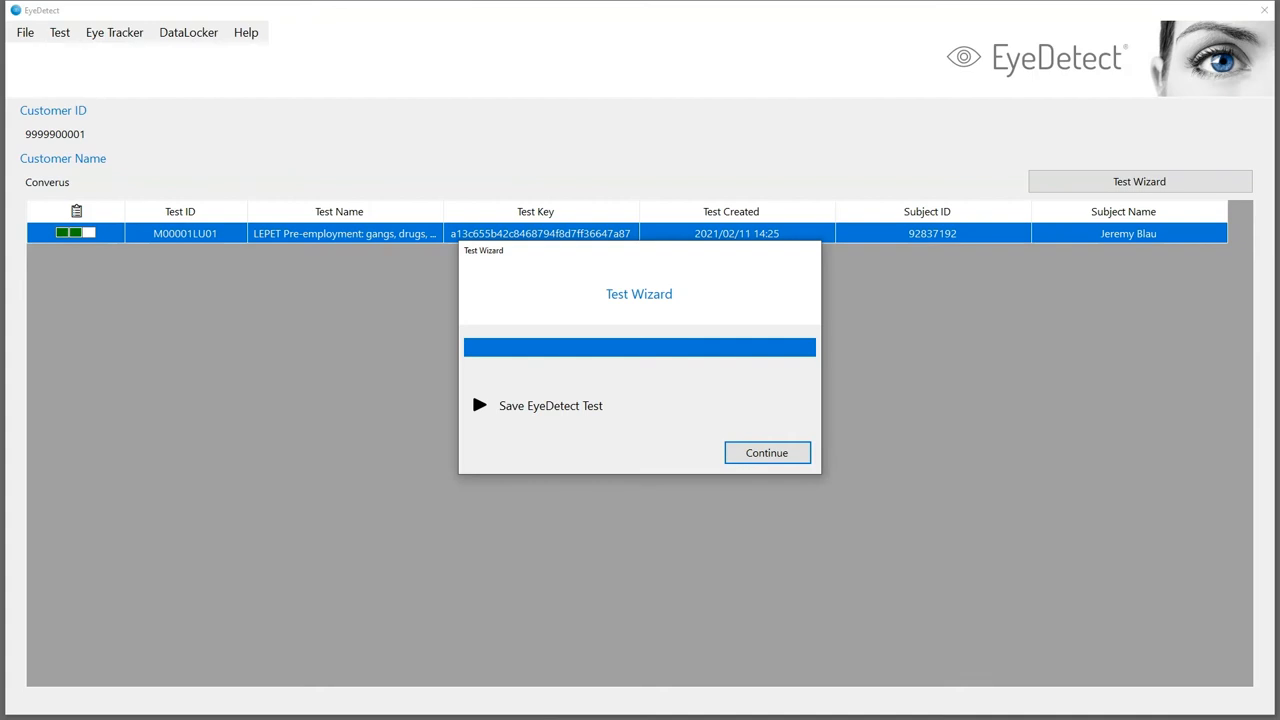
Step: Continue the Test Wizard to save completed EyeDetect test M00001LU01
click(766, 452)
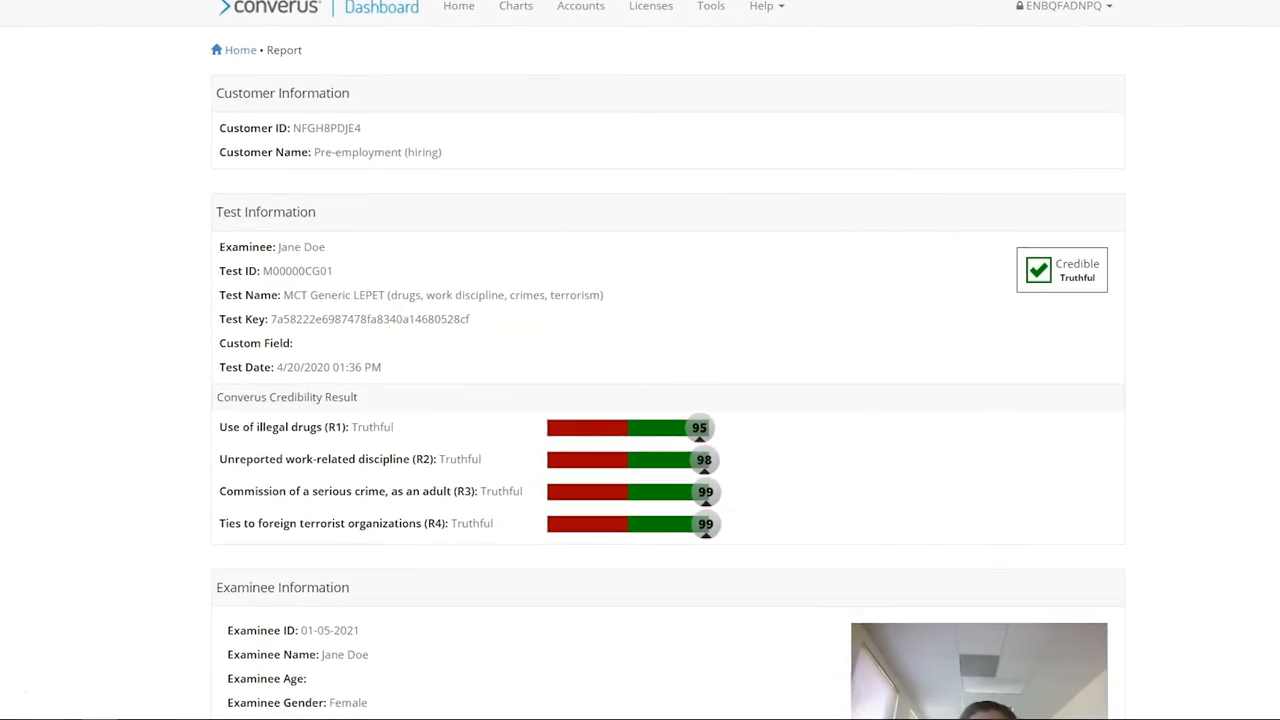
Step: Scroll the M00000CG01 report to the Credible, Truthful result with scores 95, 98, 99, 99
scroll(down, 3)
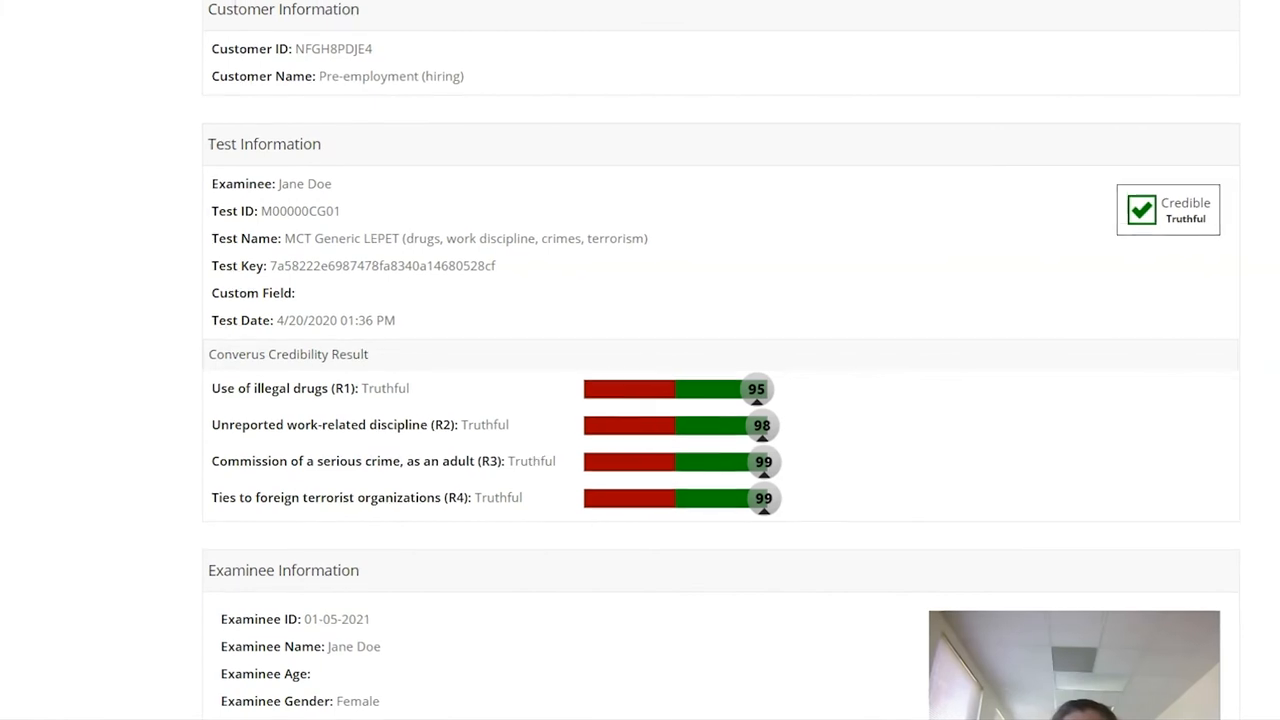
scroll(down, 3)
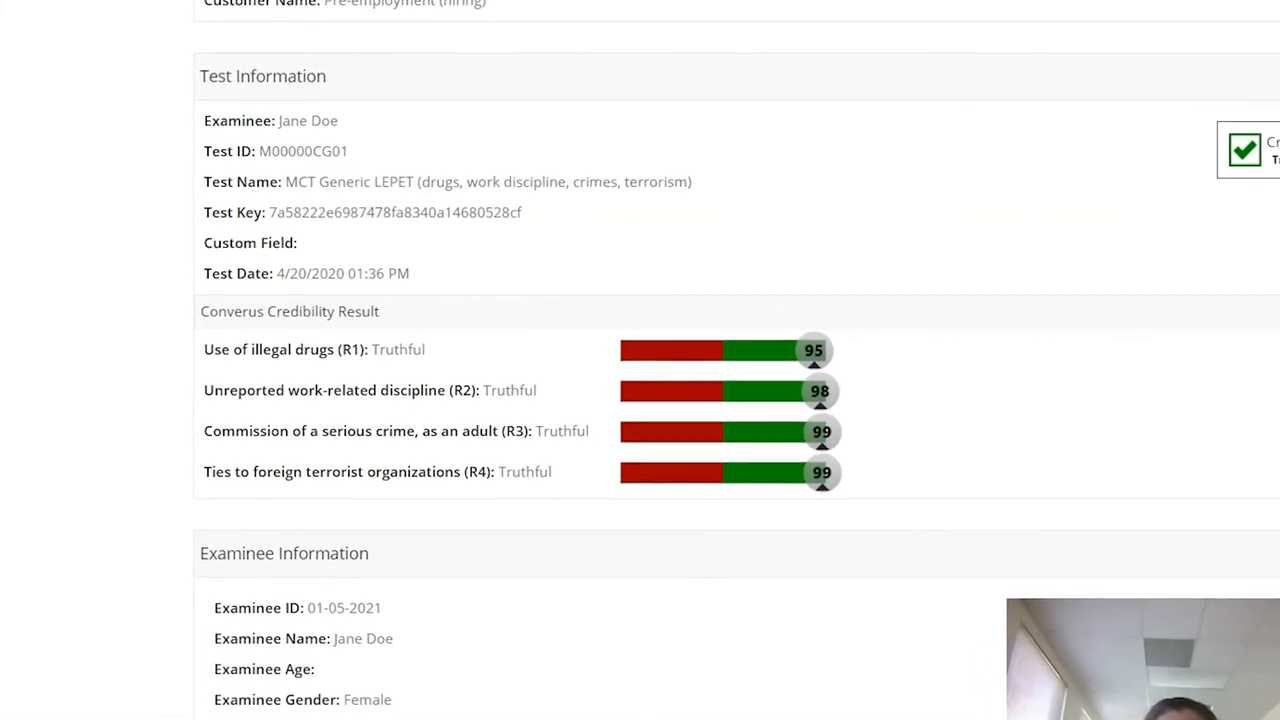